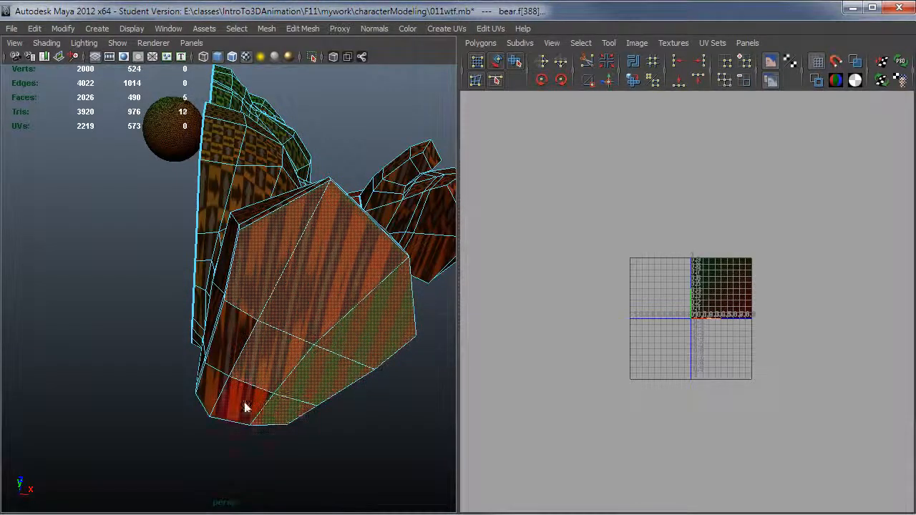
Step: Orbit the view around the bear's foot to inspect it before moving the shell
drag(246, 408, 256, 375)
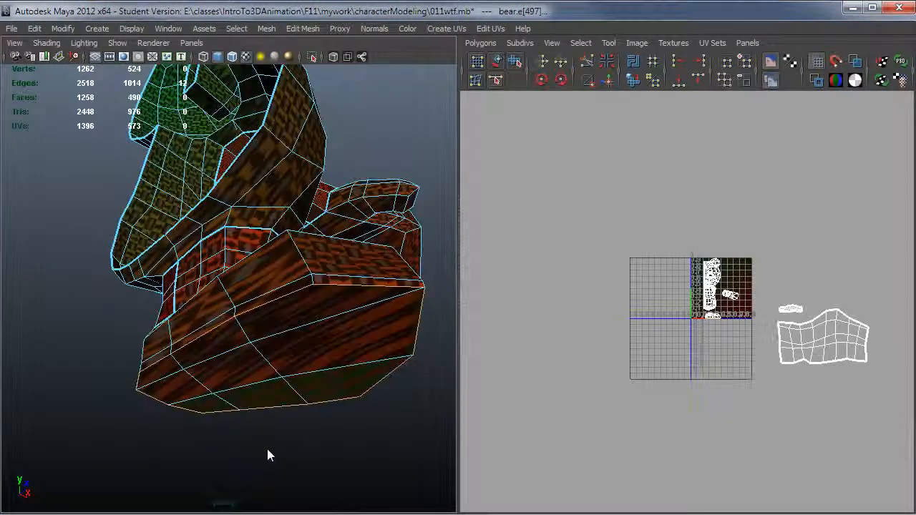
Step: View the foot's underside and unfold the sole faces into their own UV shell
drag(271, 455, 198, 360)
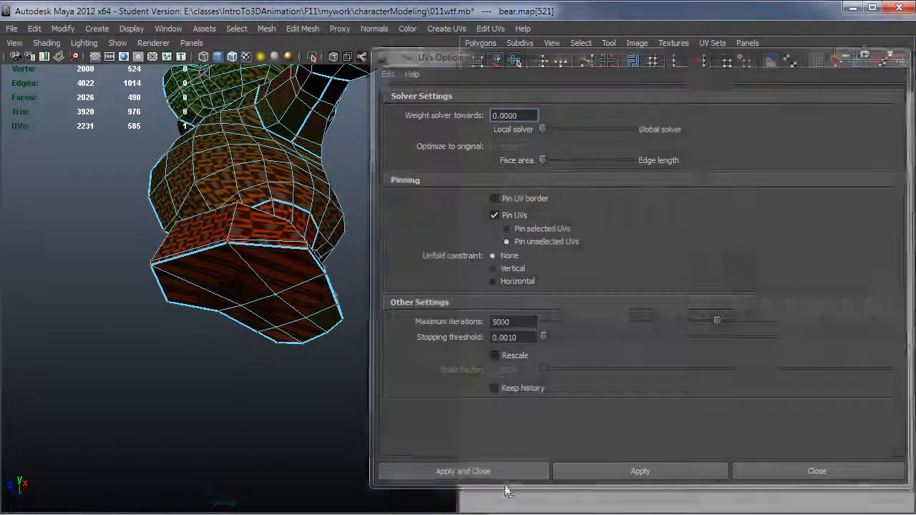
click(464, 471)
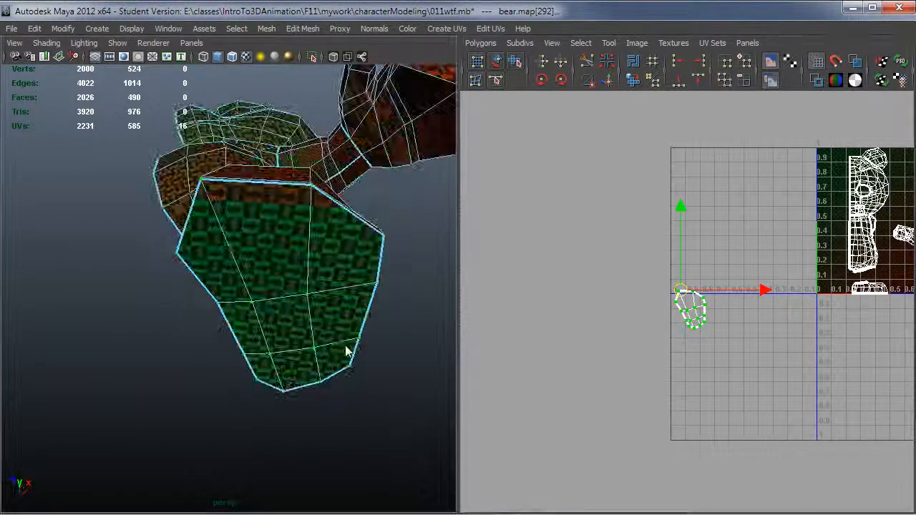
Step: Orbit the model to inspect the sole border and the top of the foot
drag(346, 350, 347, 341)
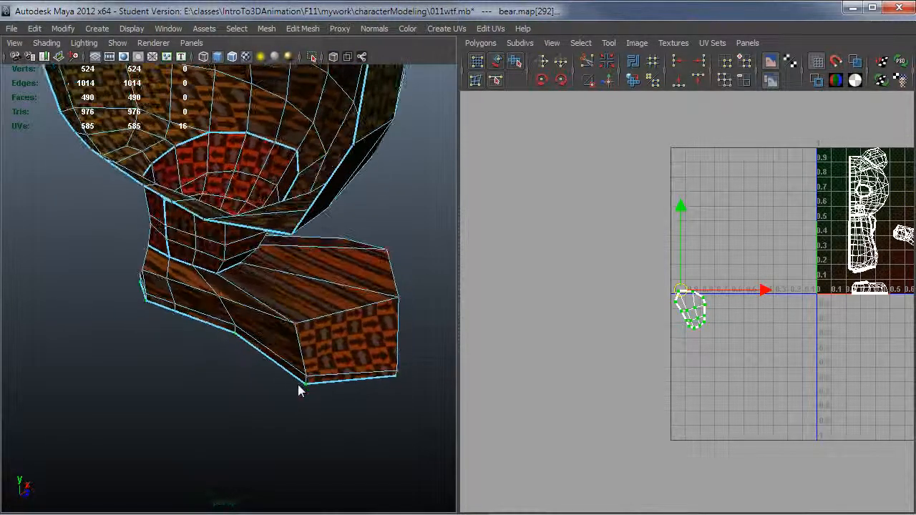
drag(300, 389, 136, 322)
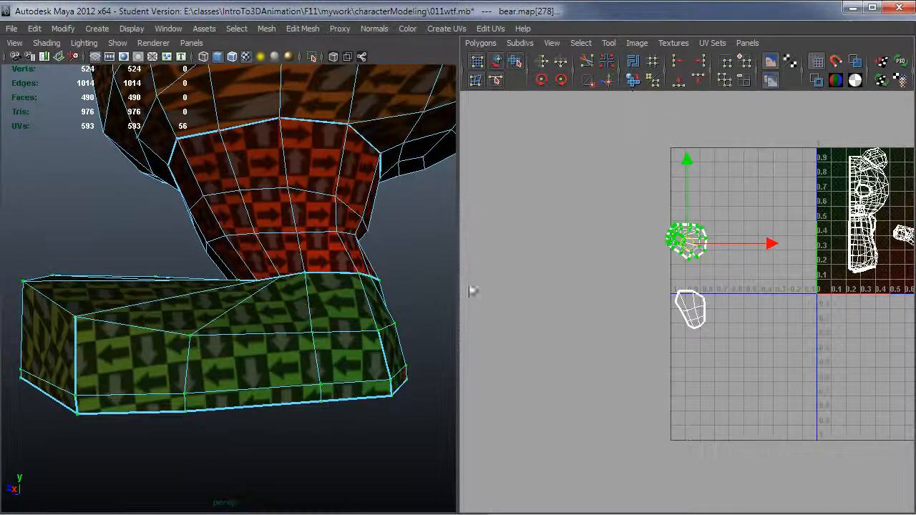
Step: Orbit around the foot to view the top edges chosen for cutting
drag(229, 286, 312, 479)
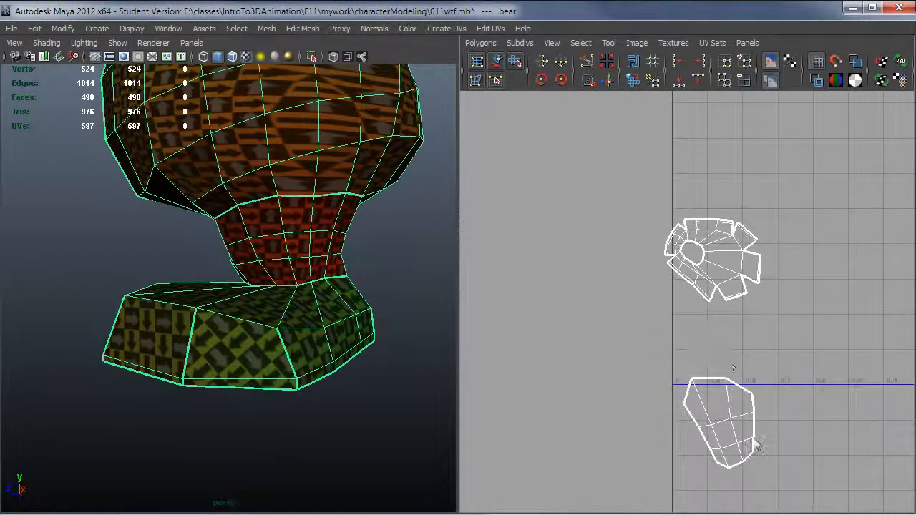
Step: Toggle shaded UV display in the UV Texture Editor before sewing the sole on
click(723, 422)
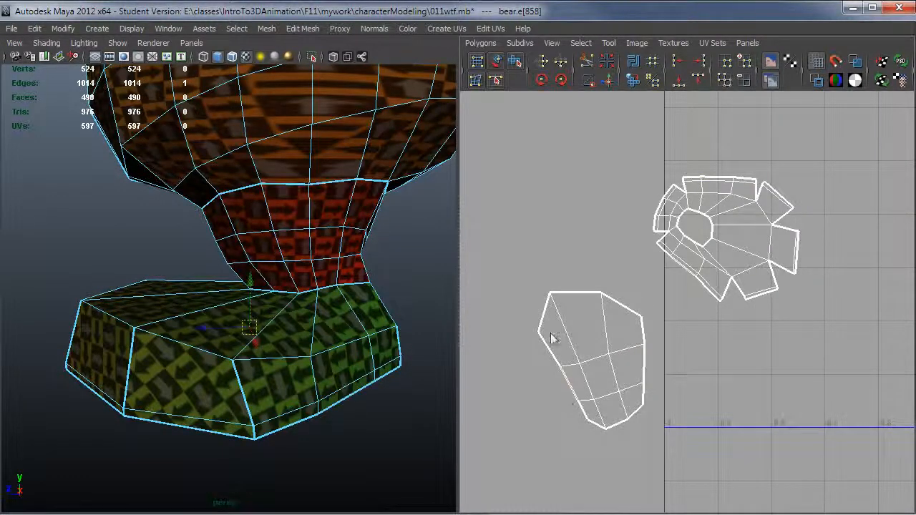
mouse_move(656, 97)
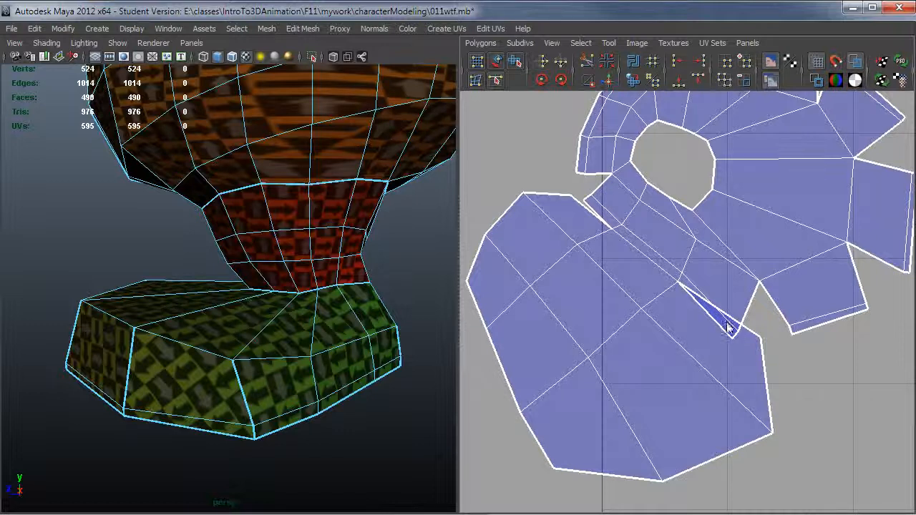
mouse_move(727, 336)
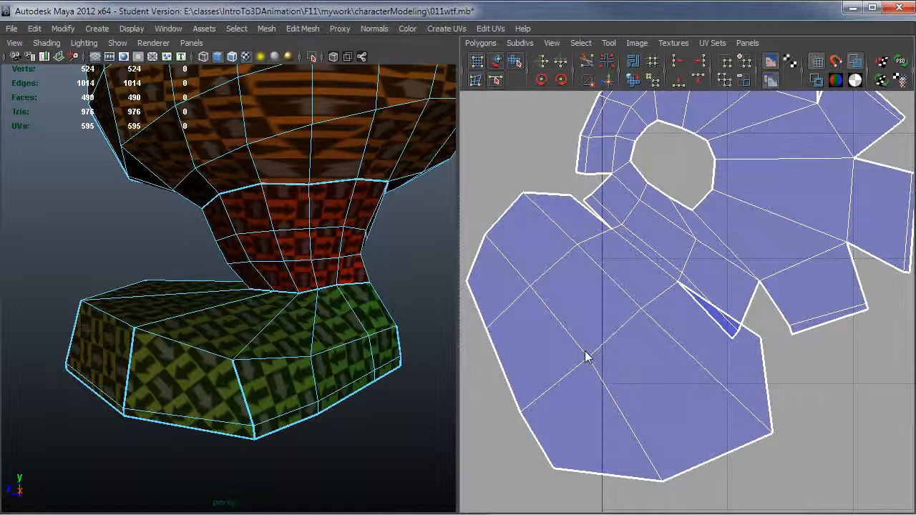
mouse_move(498, 349)
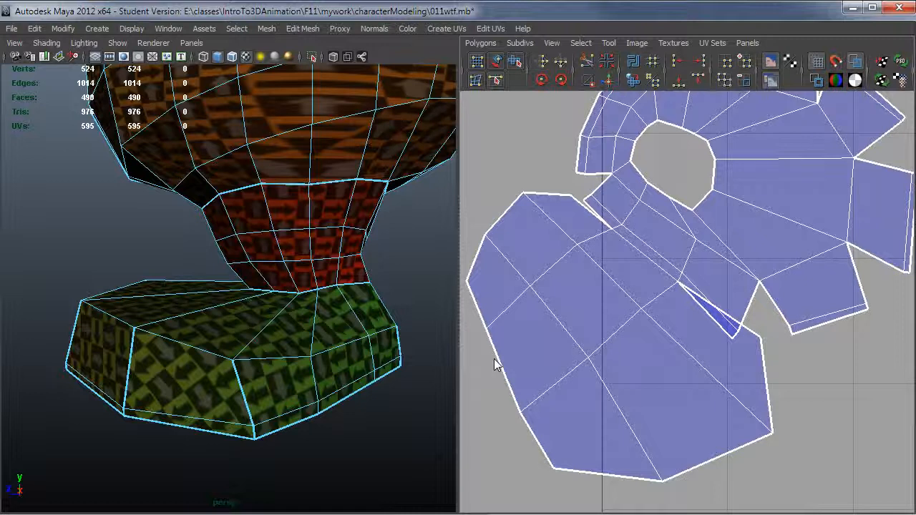
mouse_move(715, 357)
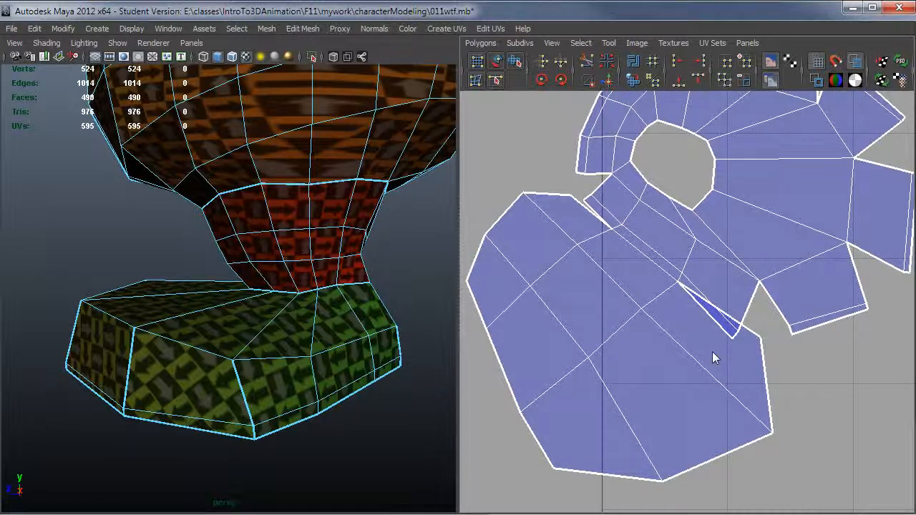
mouse_move(698, 308)
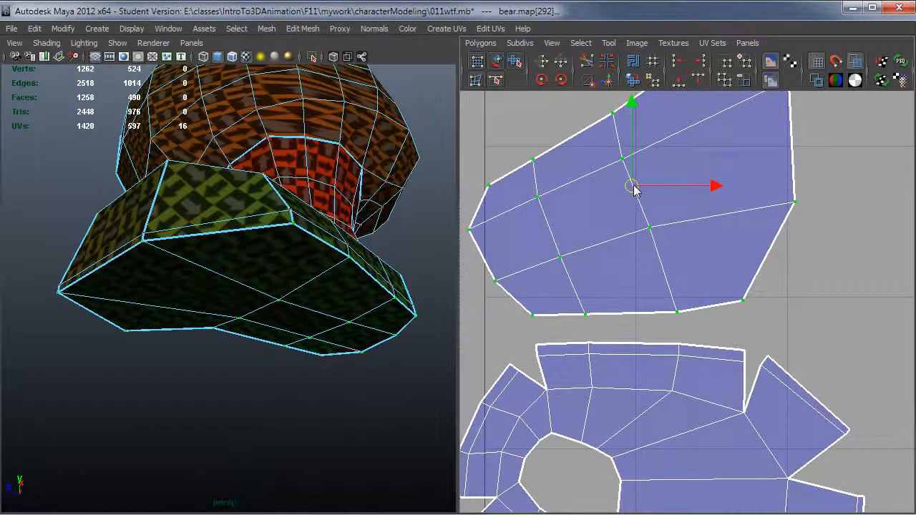
drag(632, 186, 632, 213)
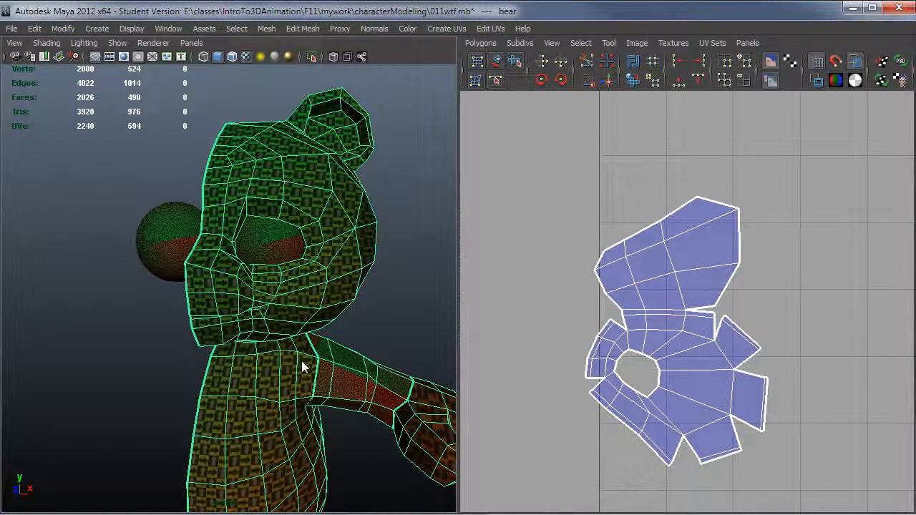
mouse_move(294, 322)
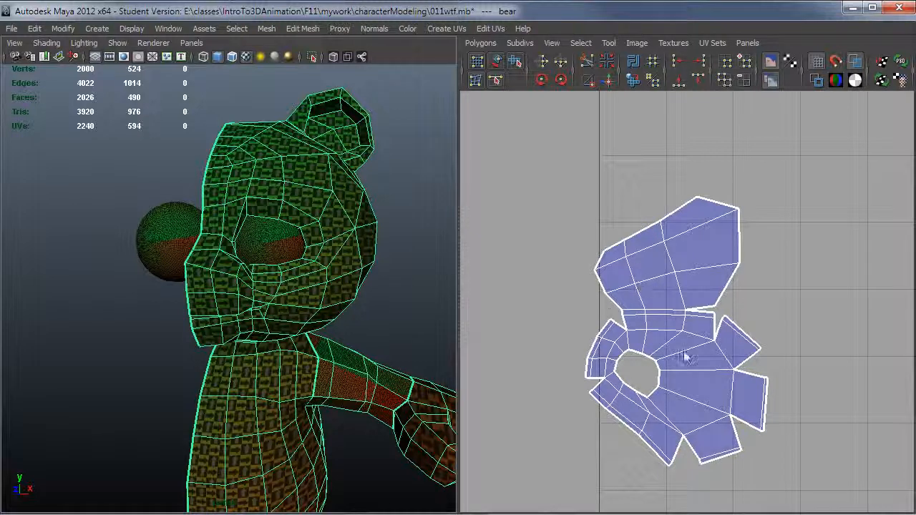
mouse_move(680, 426)
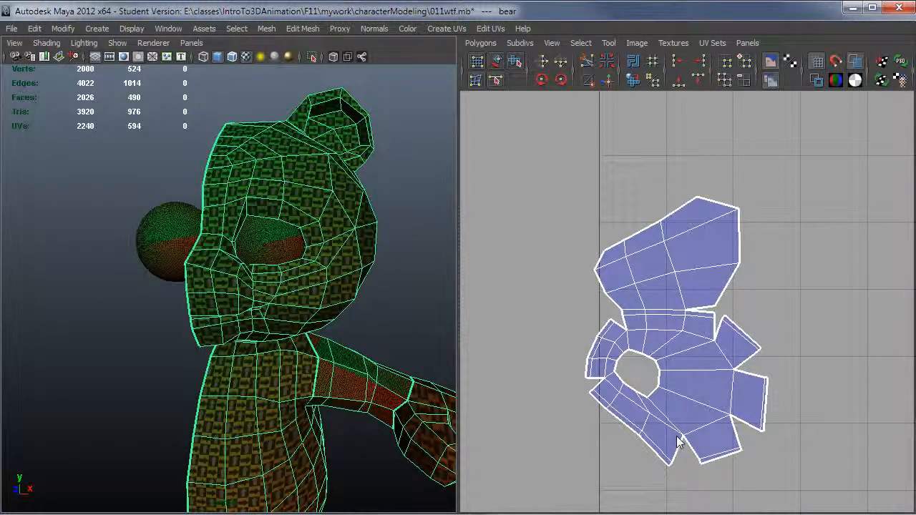
mouse_move(379, 309)
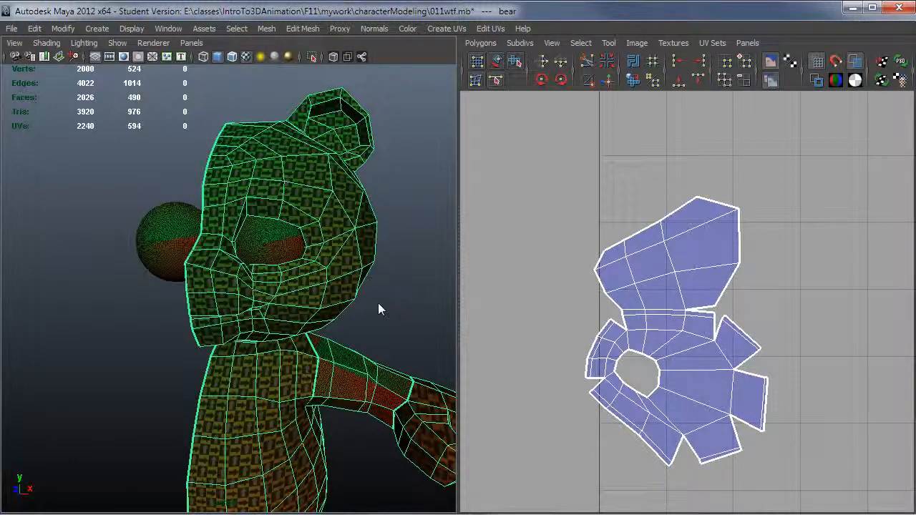
drag(379, 308, 293, 269)
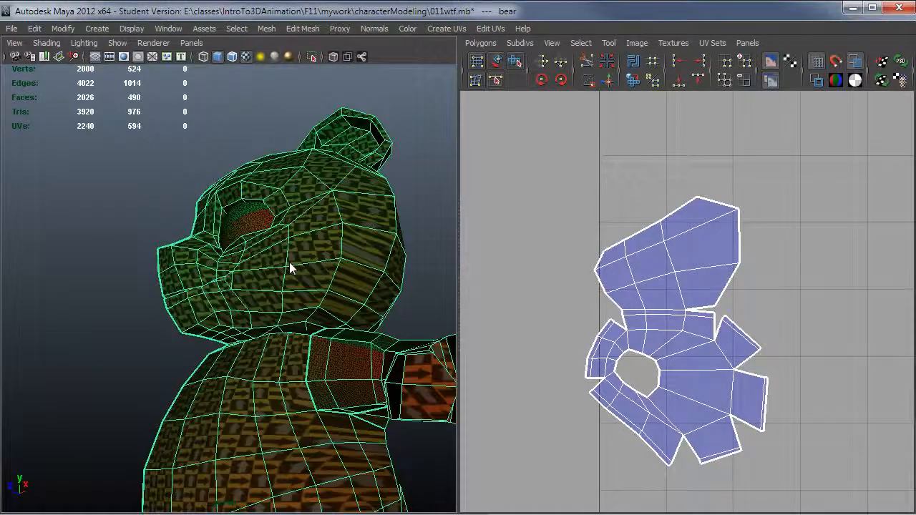